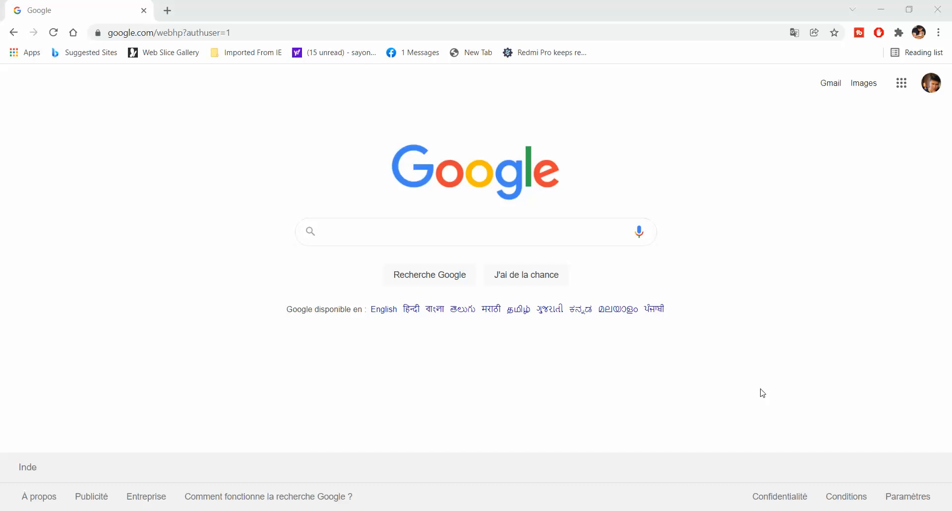
mouse_move(778, 377)
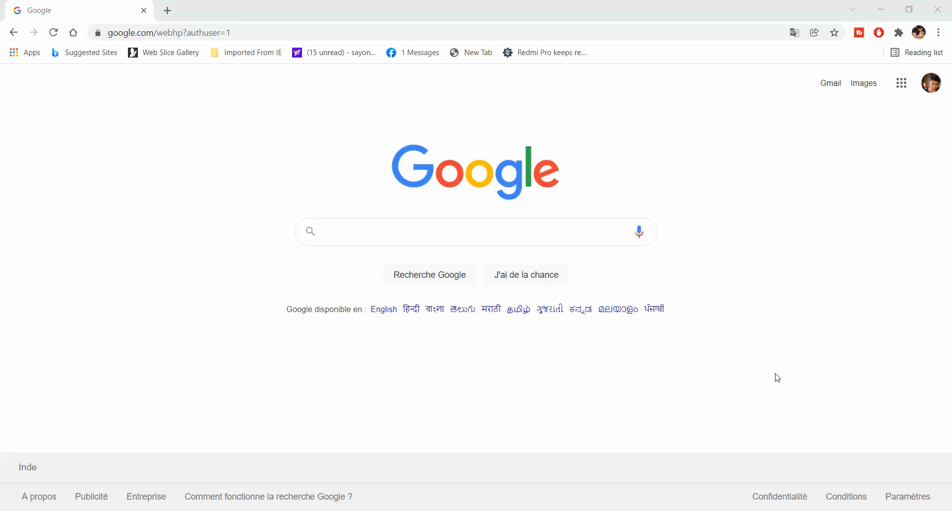
- Open 'Gérer votre compte Google' from the avatar menu and dismiss the translation popup
click(930, 83)
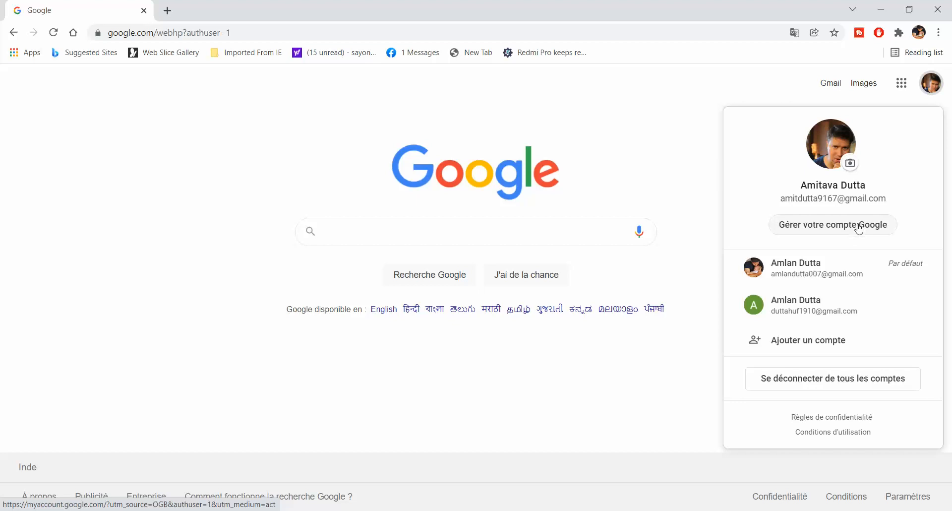
click(833, 224)
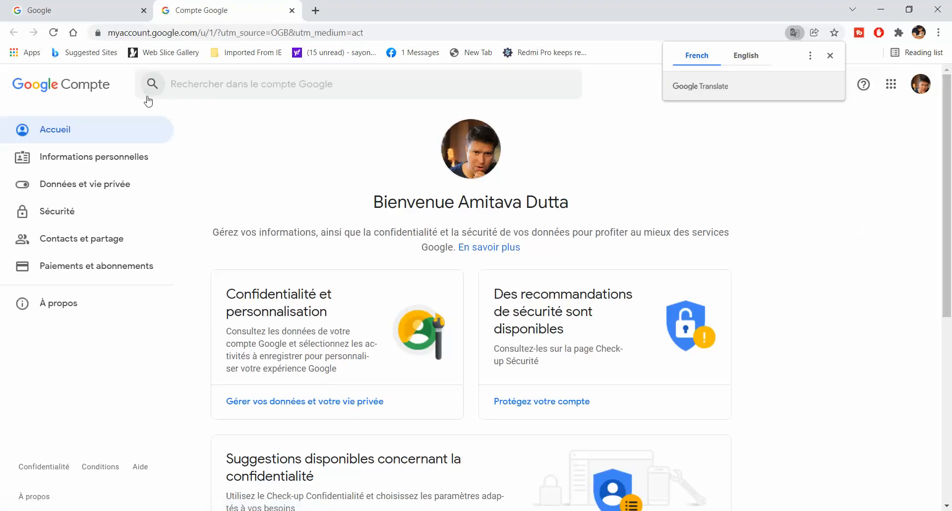
click(831, 55)
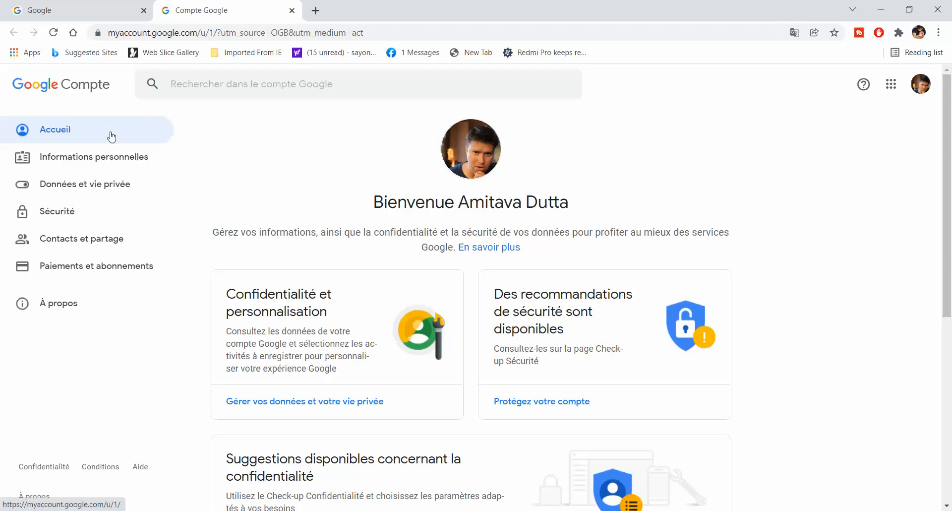
mouse_move(93, 156)
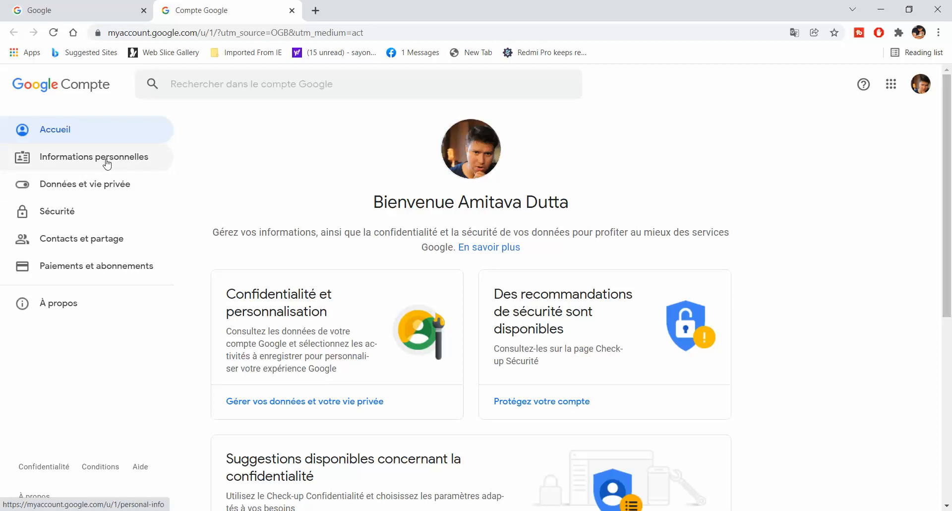
- Open 'Informations personnelles' and scroll to the web preferences showing Français (France)
click(88, 157)
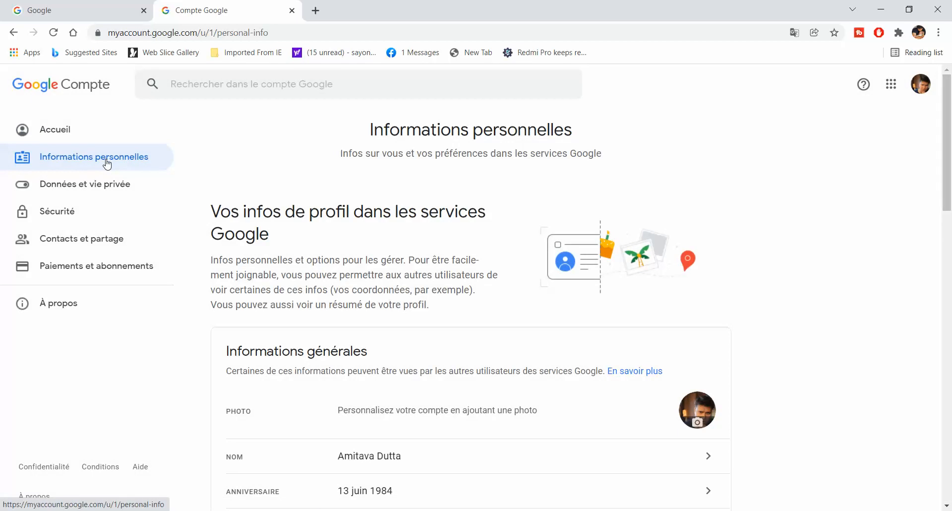
scroll(down, 3)
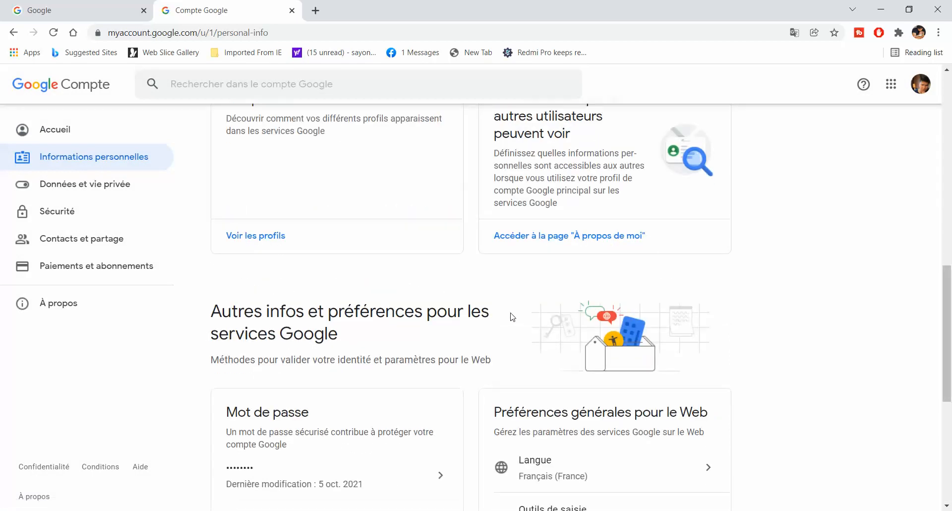
scroll(down, 3)
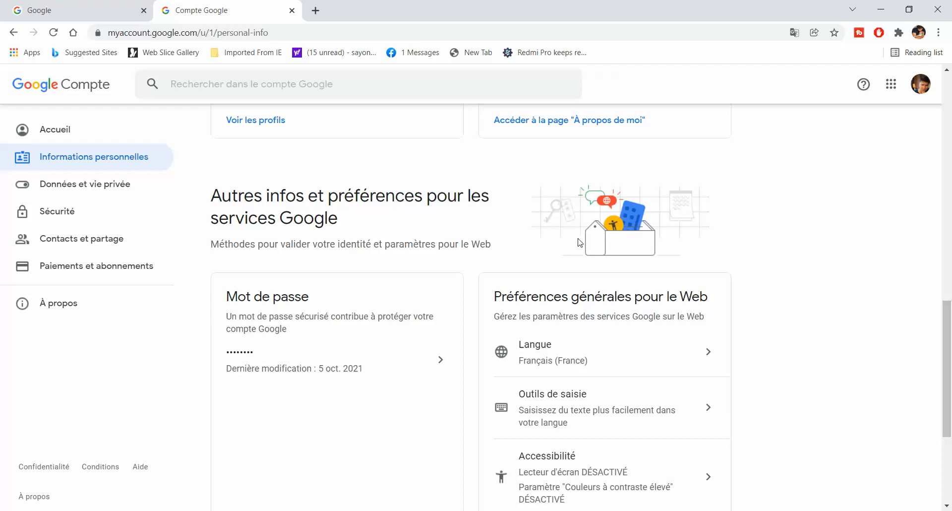
mouse_move(614, 231)
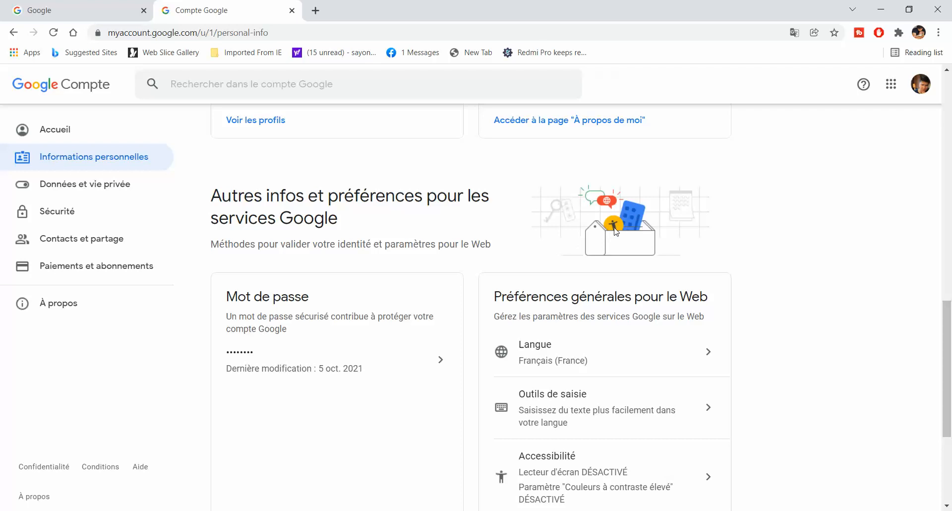
mouse_move(643, 240)
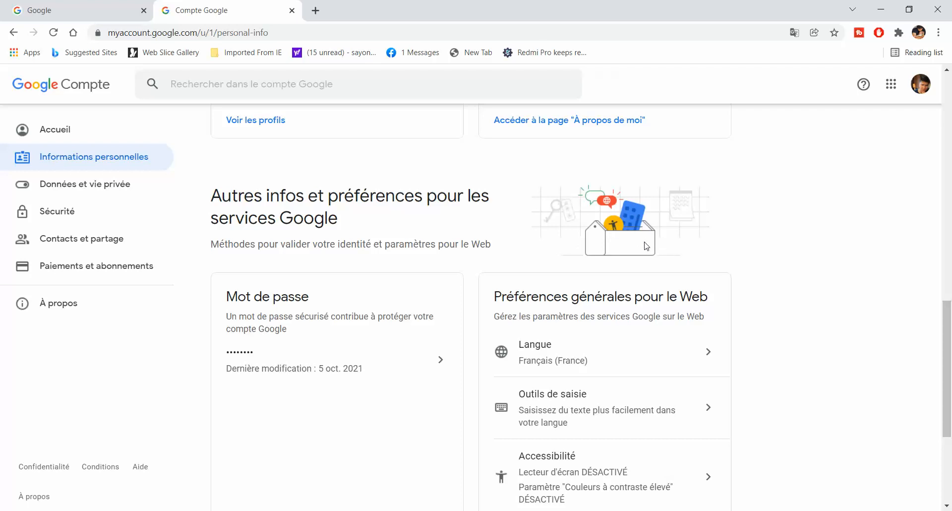
mouse_move(642, 265)
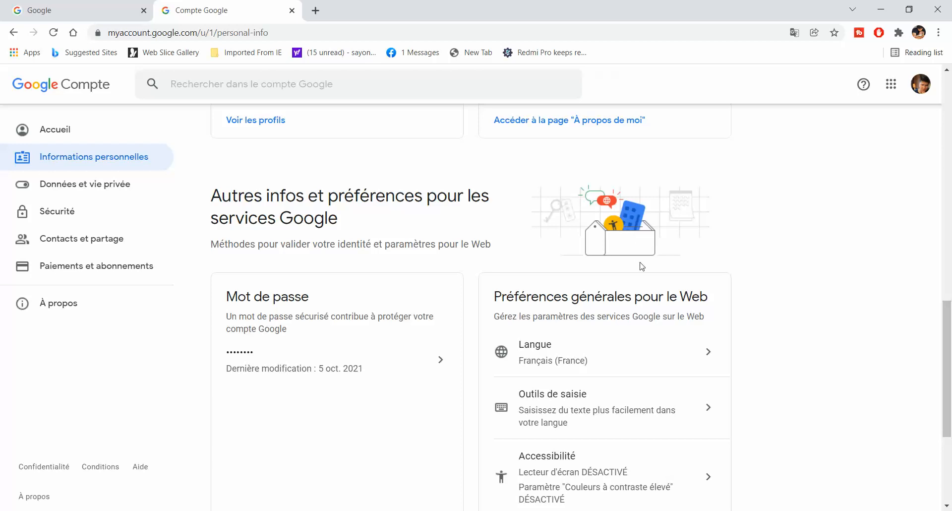
mouse_move(570, 310)
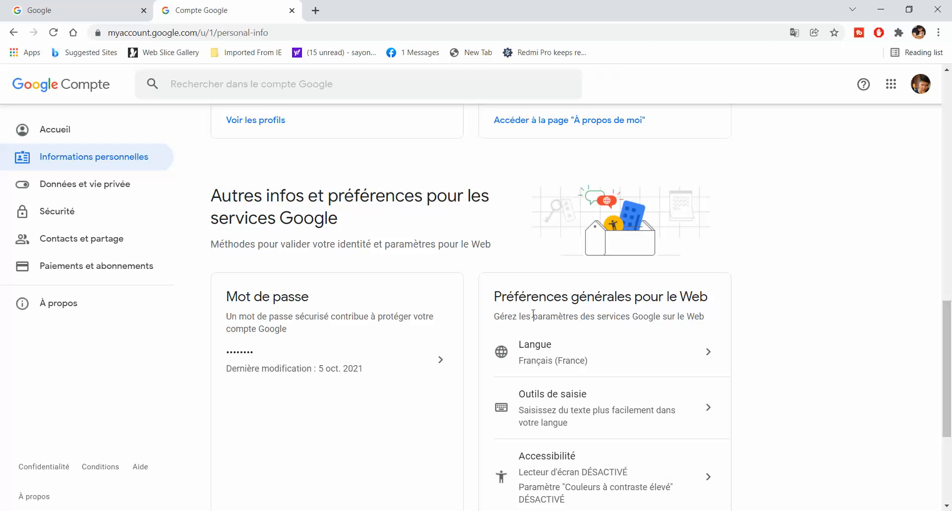
mouse_move(557, 327)
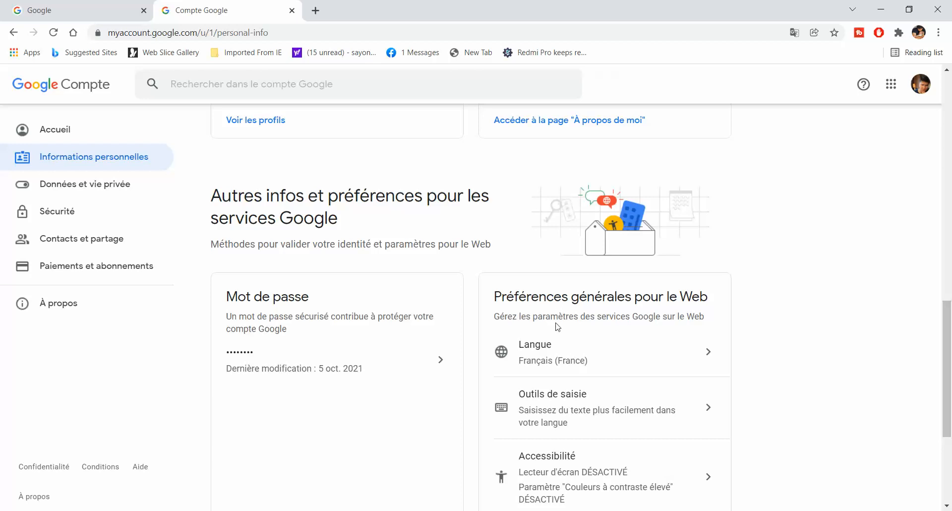
mouse_move(562, 348)
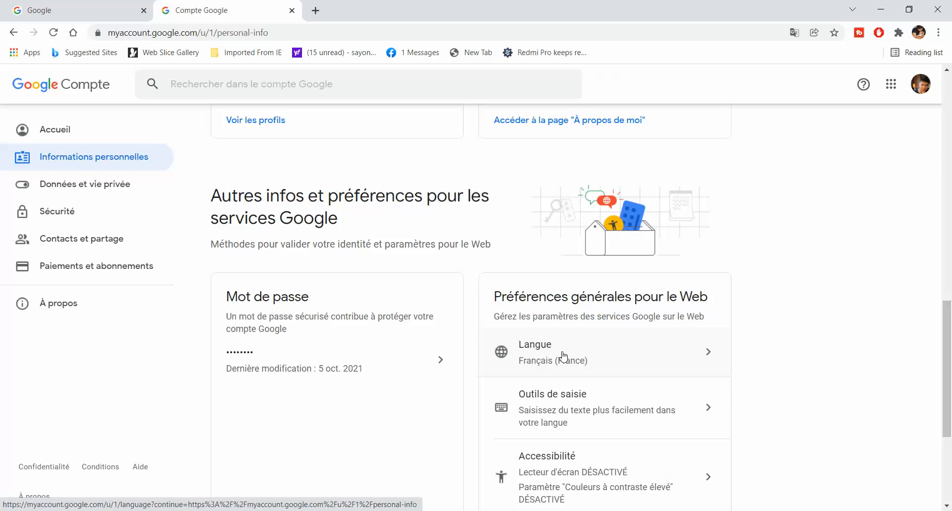
mouse_move(595, 372)
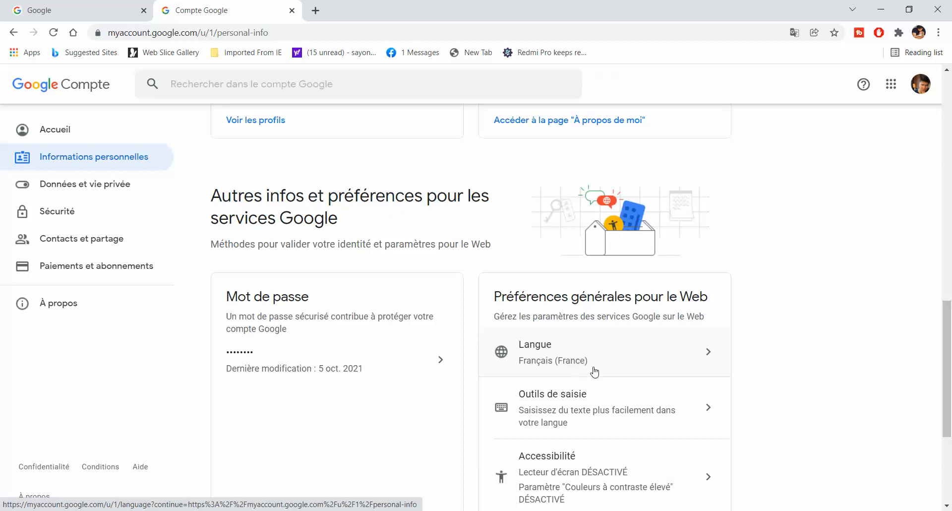
mouse_move(607, 359)
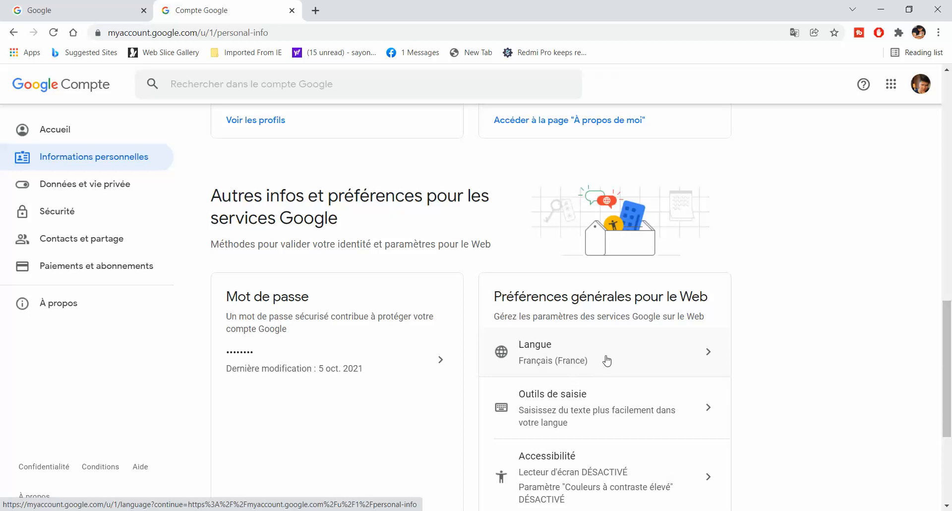
- Edit Langue, search 'eng' and select English as the display language
click(605, 351)
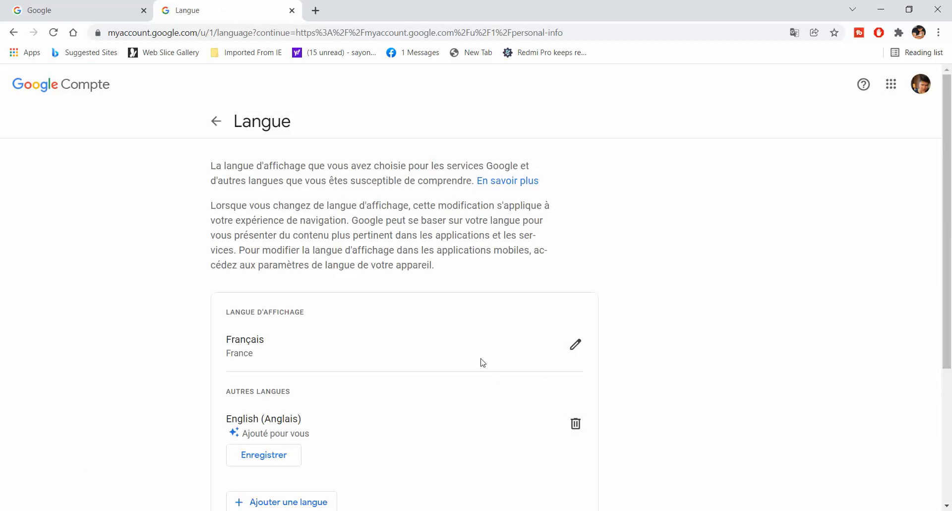
mouse_move(575, 344)
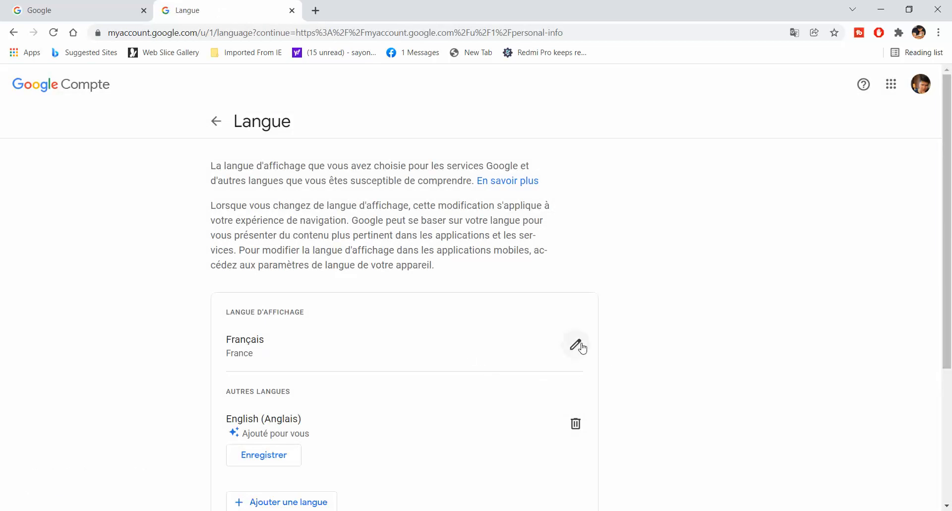
click(281, 500)
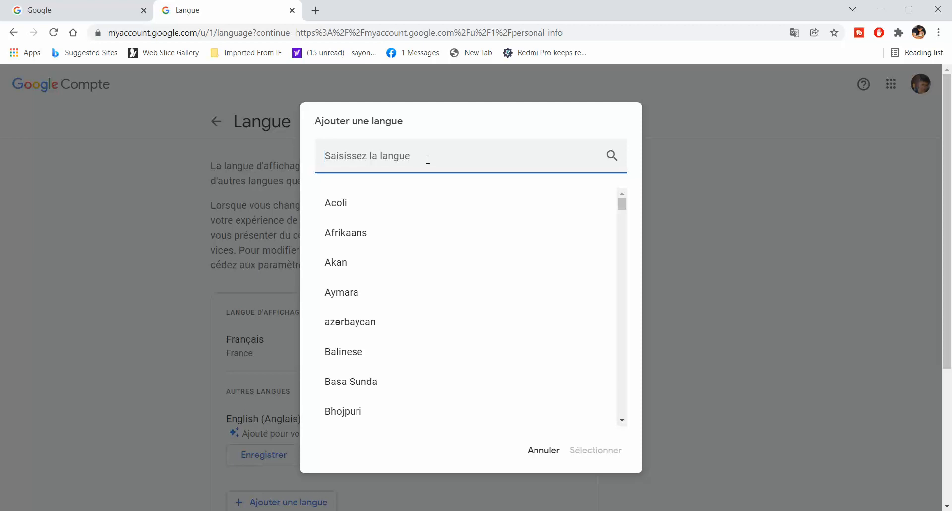
text(eng)
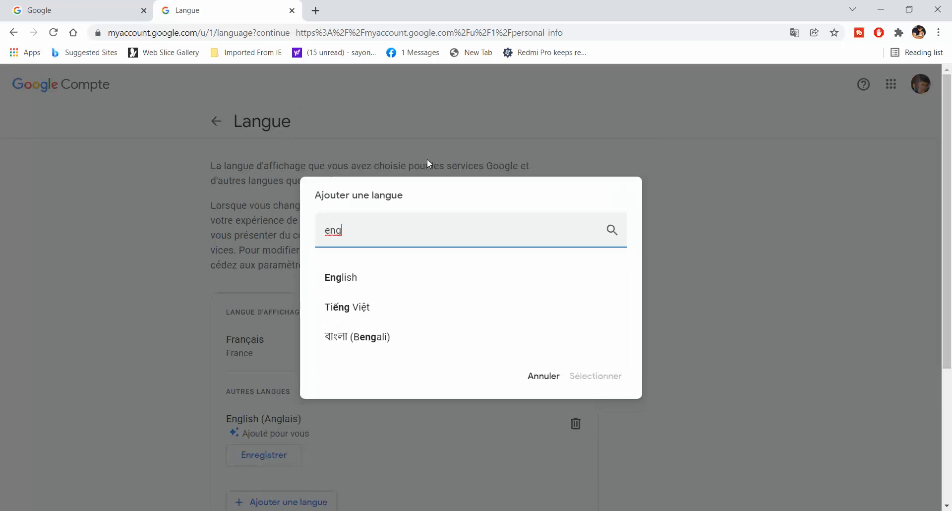
click(341, 277)
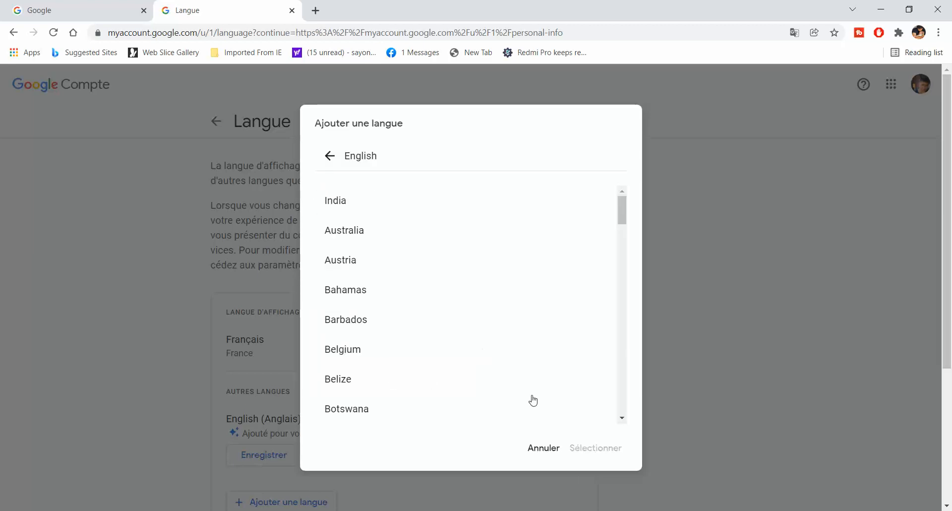
mouse_move(418, 345)
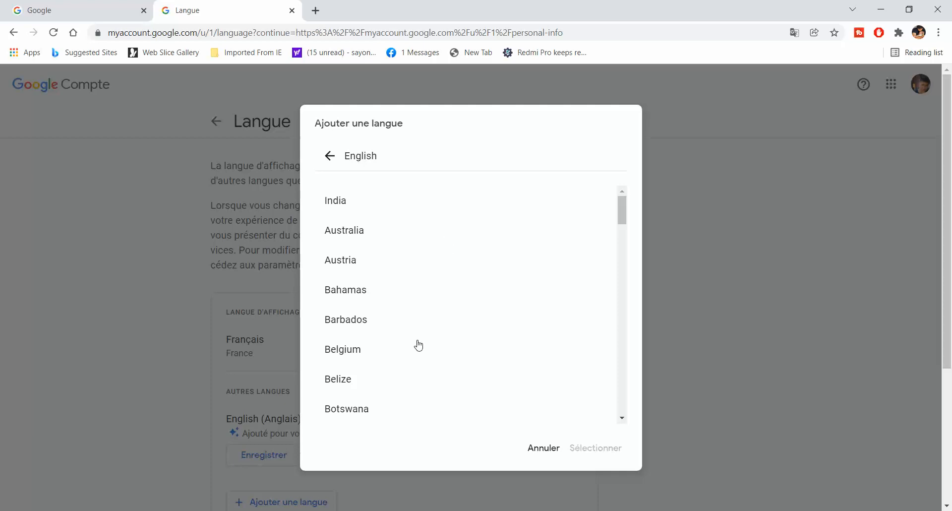
scroll(down, 3)
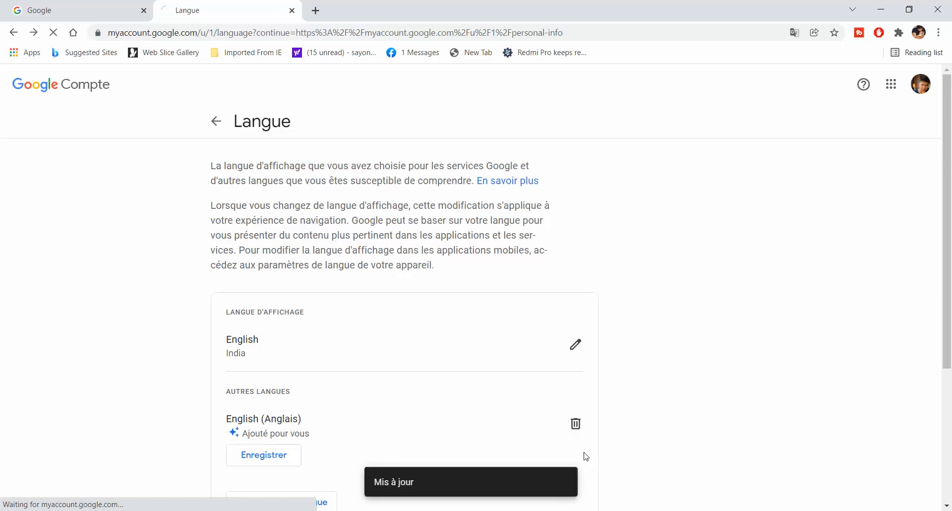
- Choose India as the English region, check the English page, then open a new tab
click(263, 454)
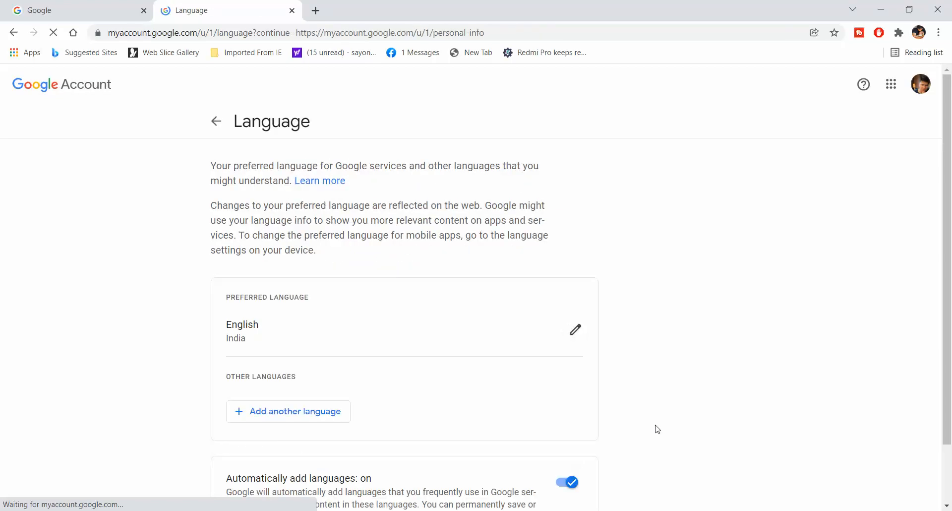
scroll(down, 3)
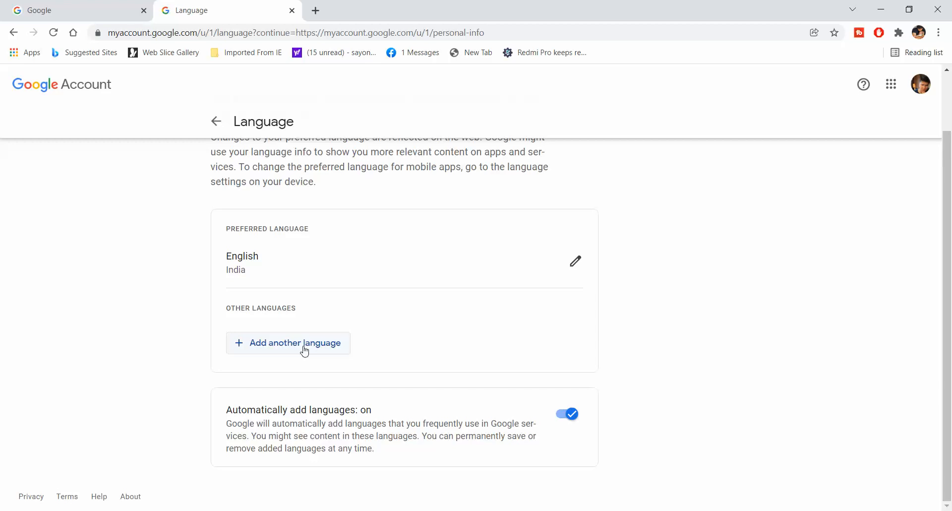
mouse_move(459, 381)
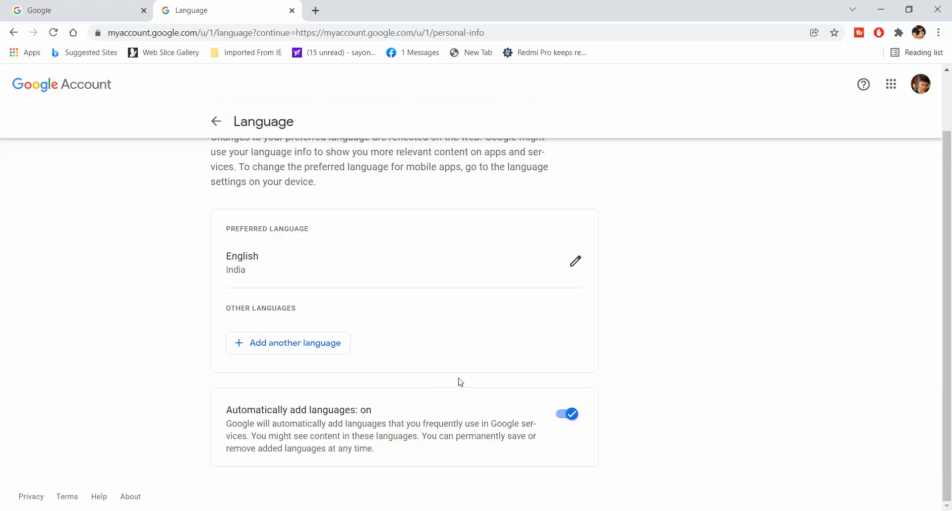
scroll(up, 3)
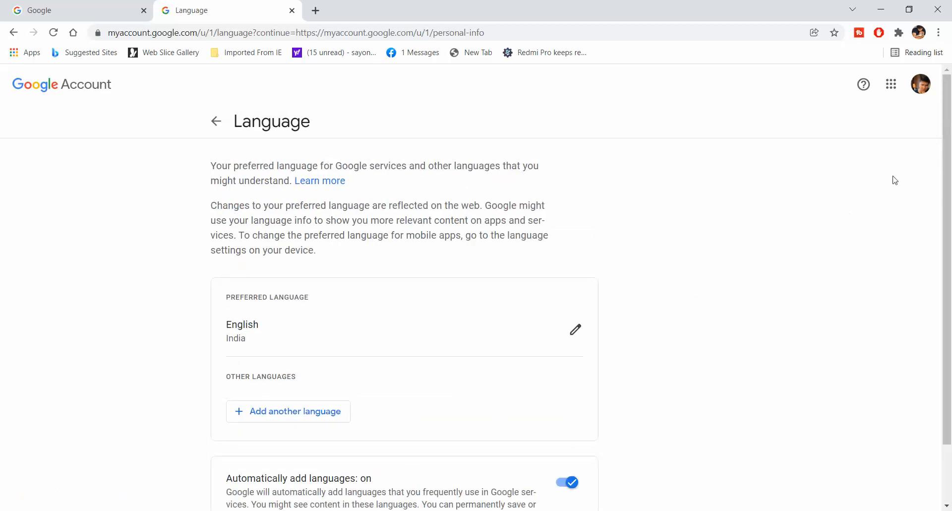
click(919, 83)
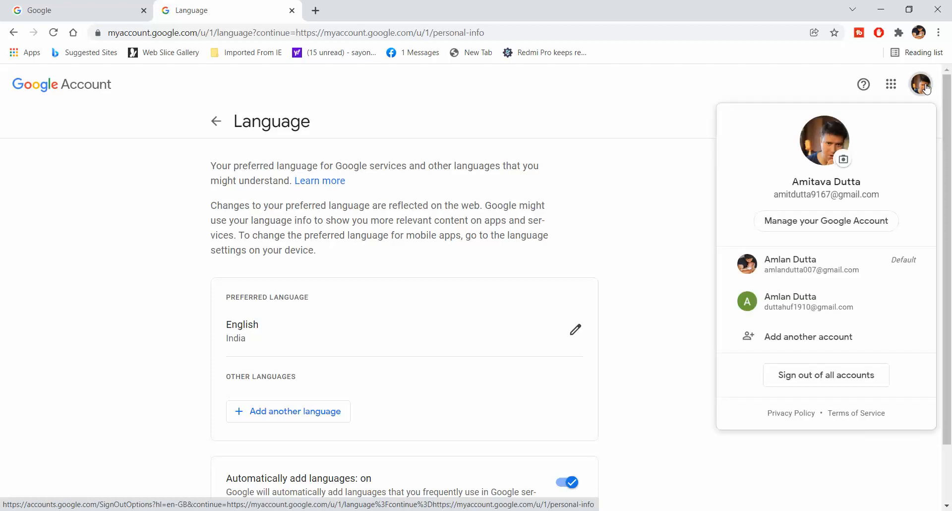
click(424, 243)
text(google)
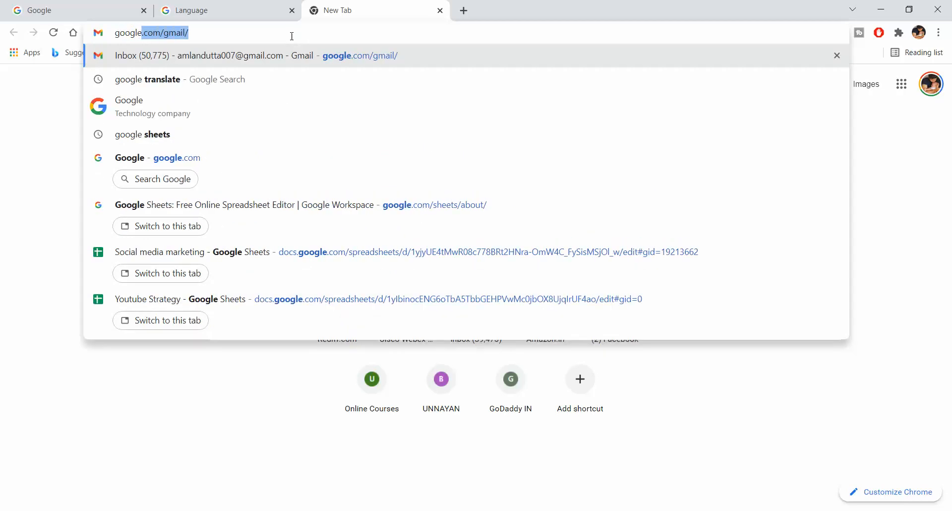
- Load google.com in English for India and focus the search box
text(com)
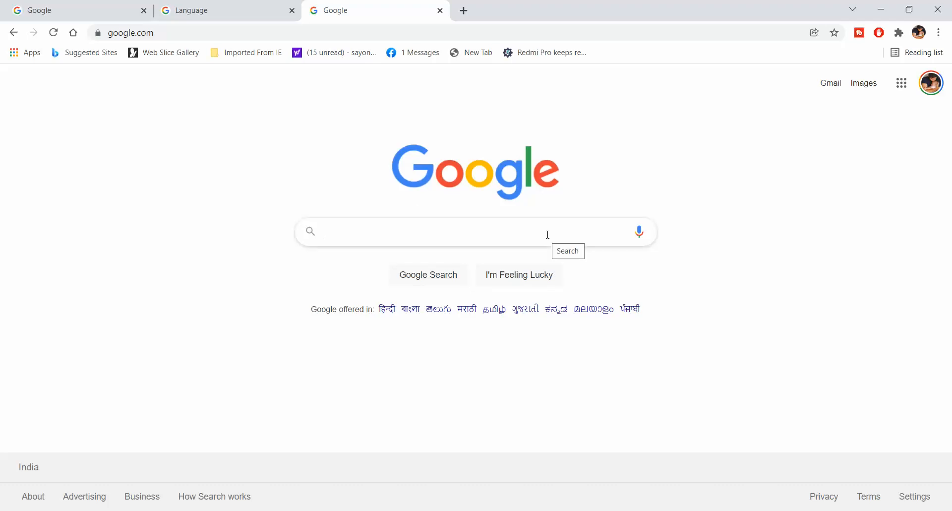
click(425, 232)
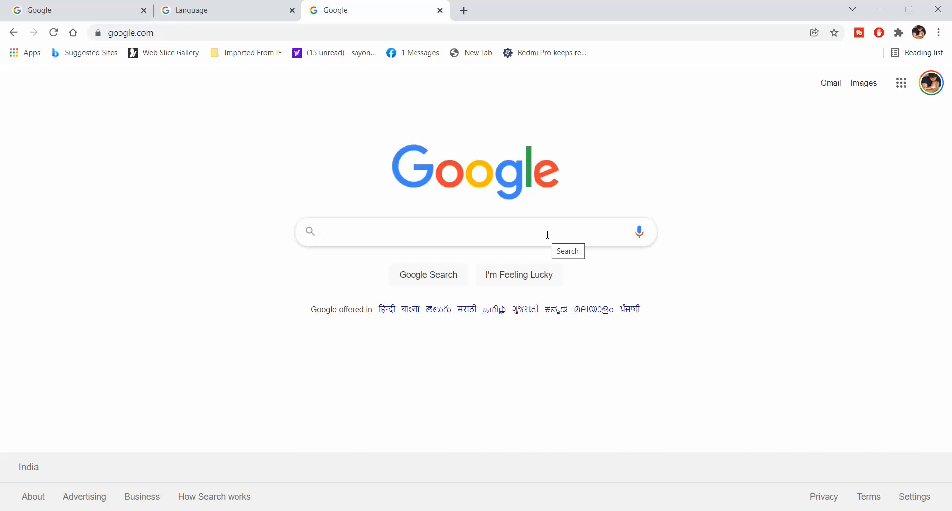